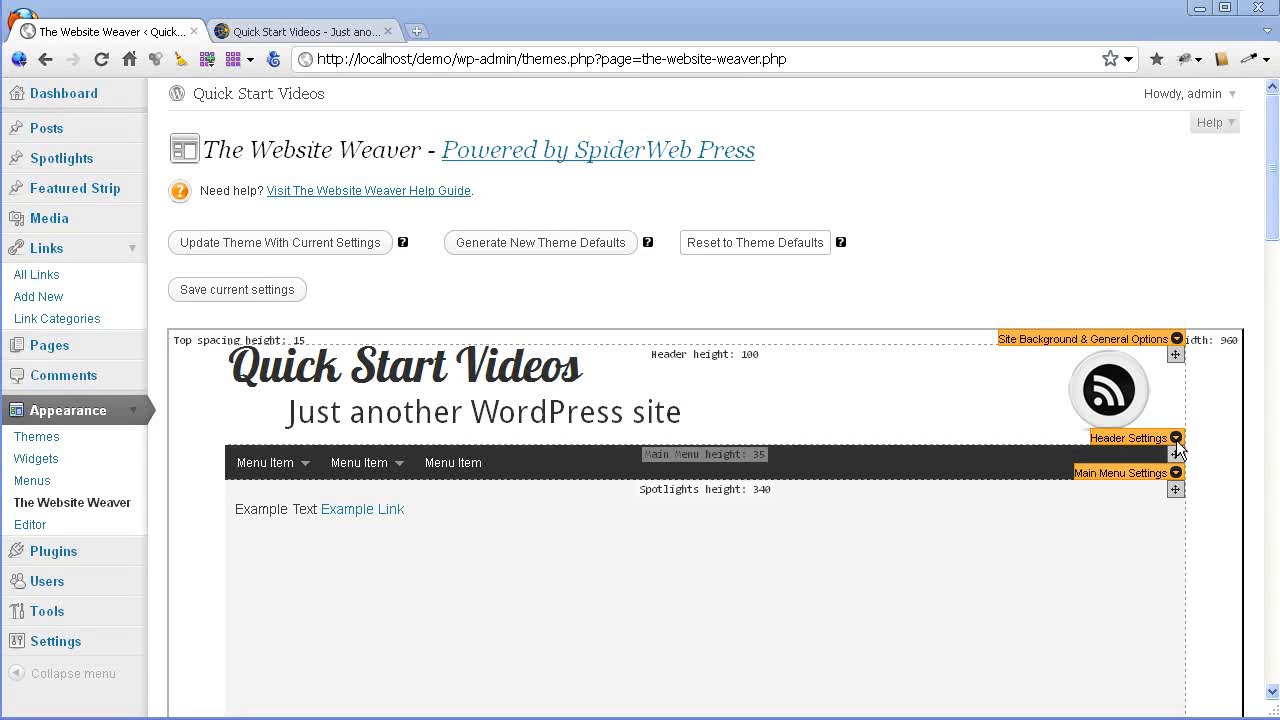
Expand Header Settings to reveal display location, background, and logo/title/tagline/RSS sections.
click(1175, 442)
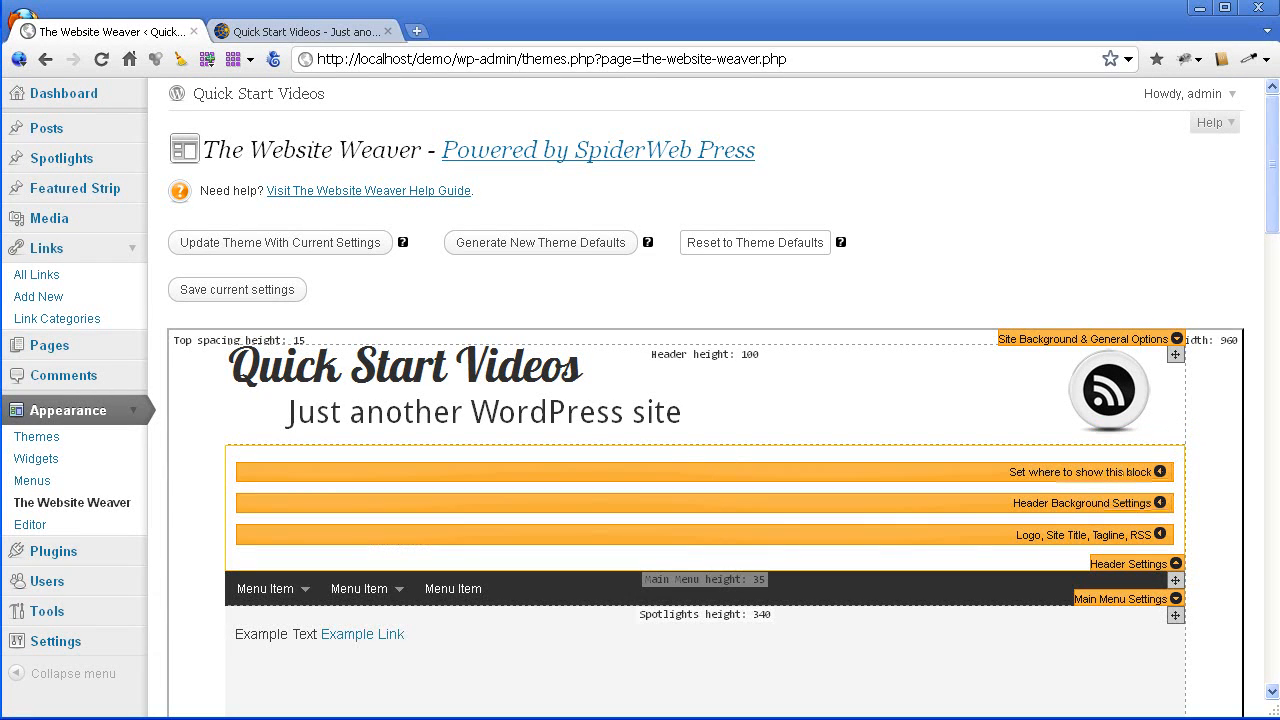
scroll(down, 3)
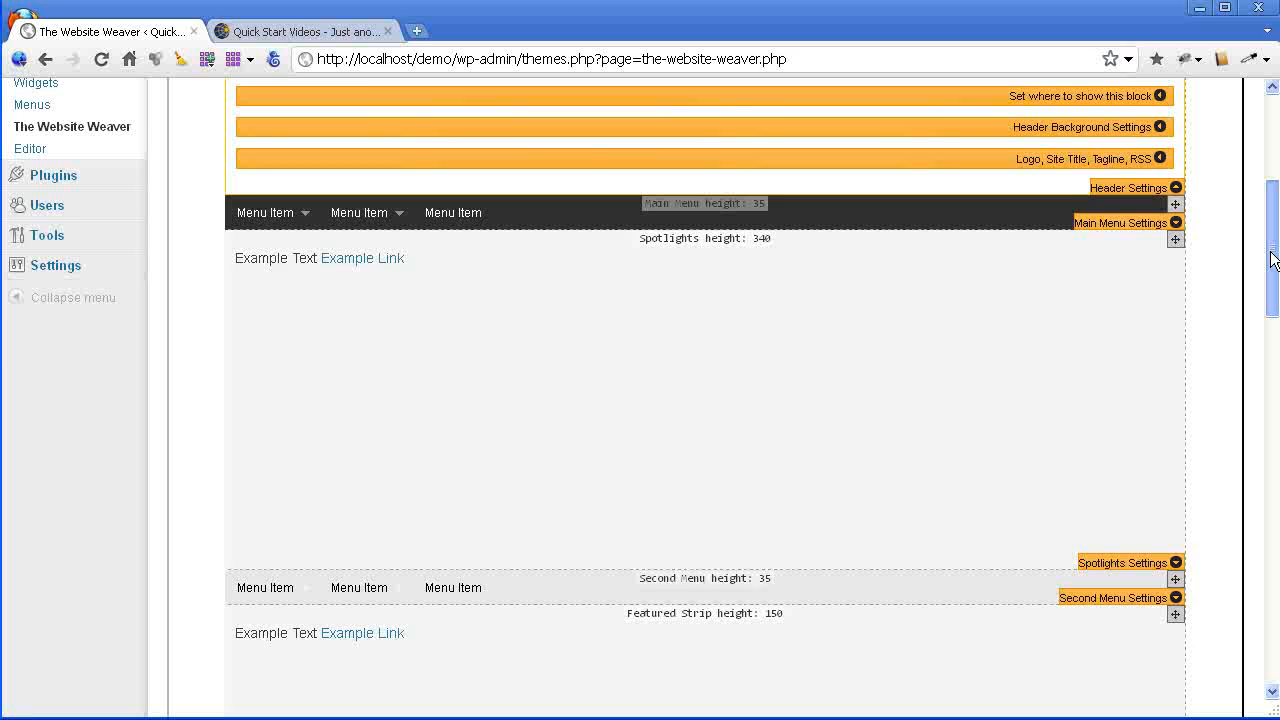
scroll(up, 3)
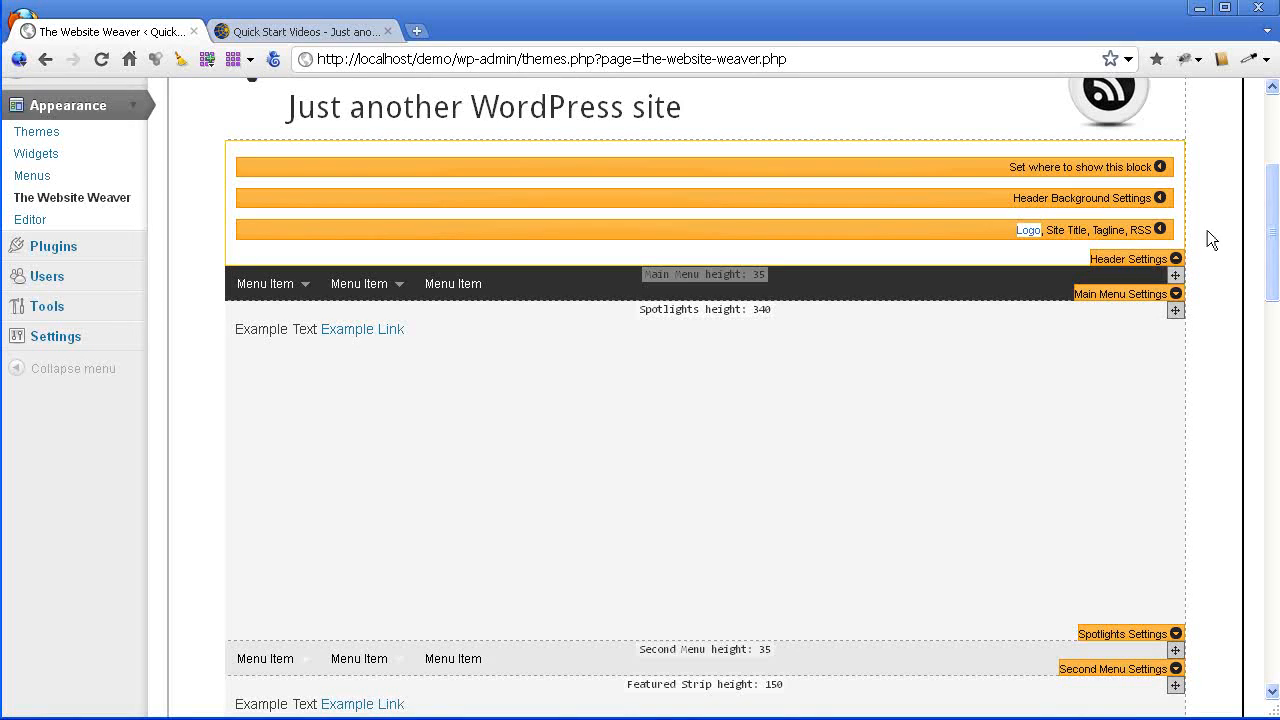
Upload logo.png from the Logo folder as the header logo.
click(1160, 229)
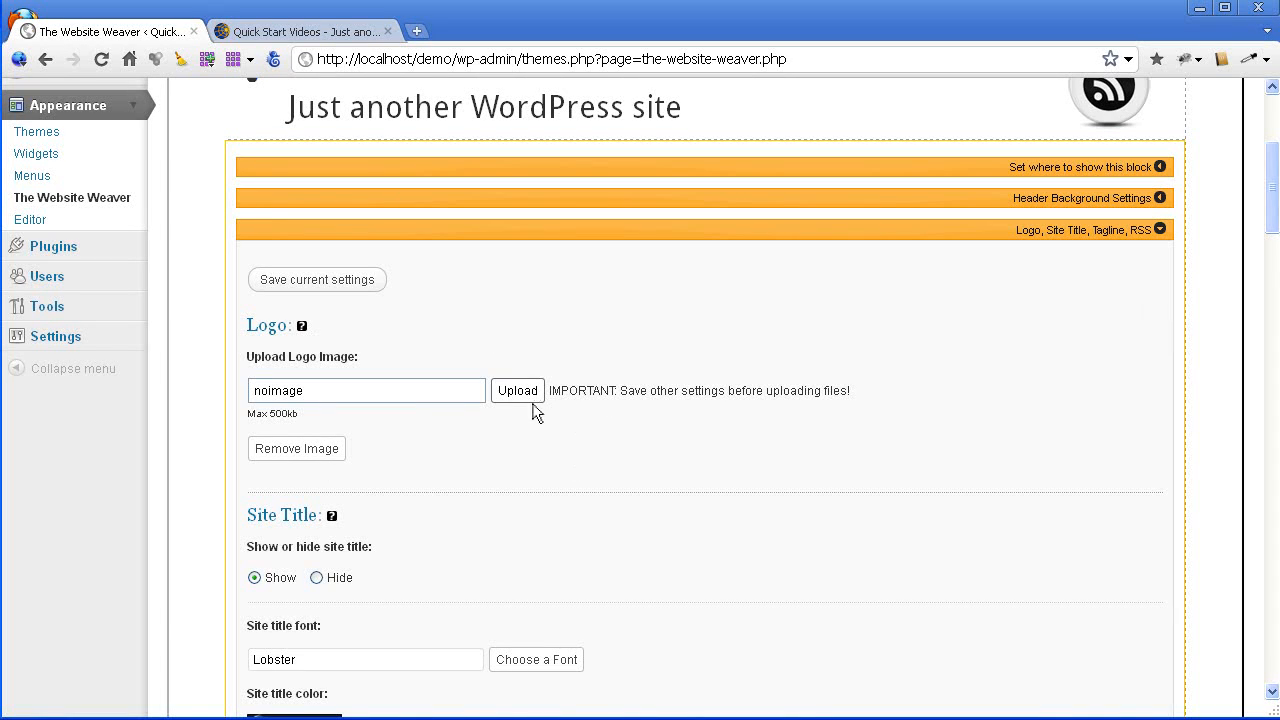
click(517, 390)
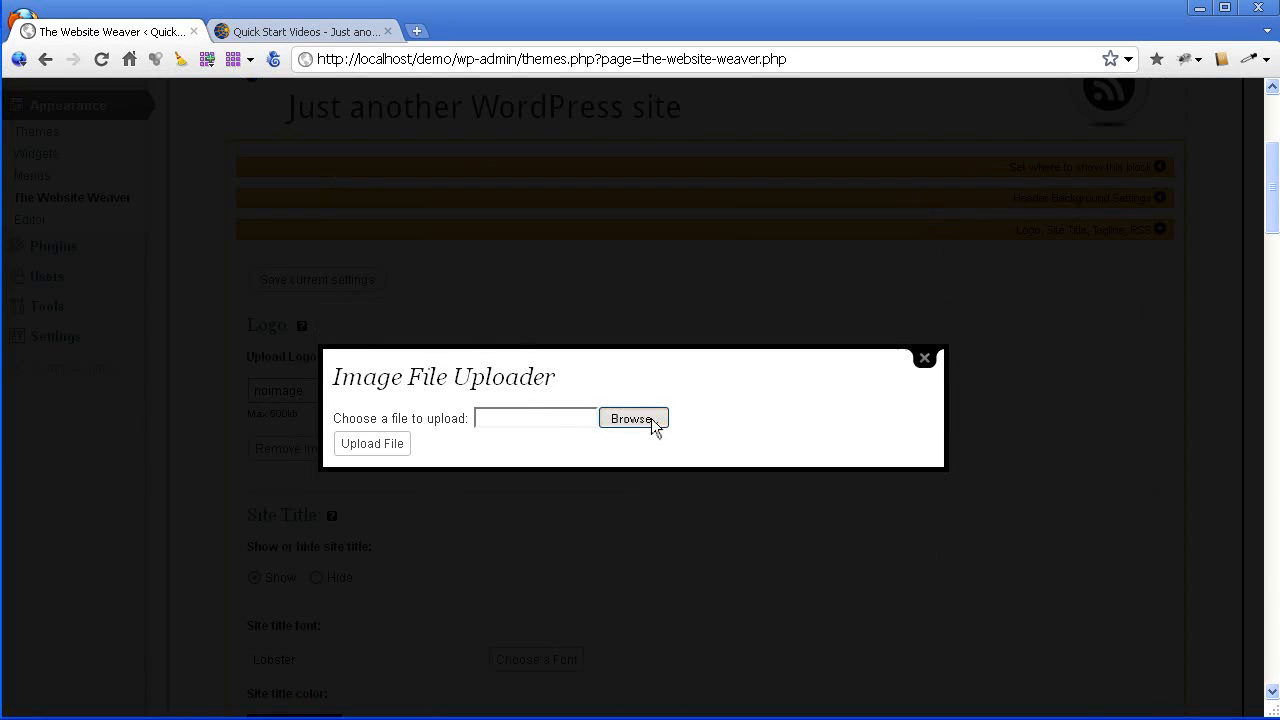
click(632, 418)
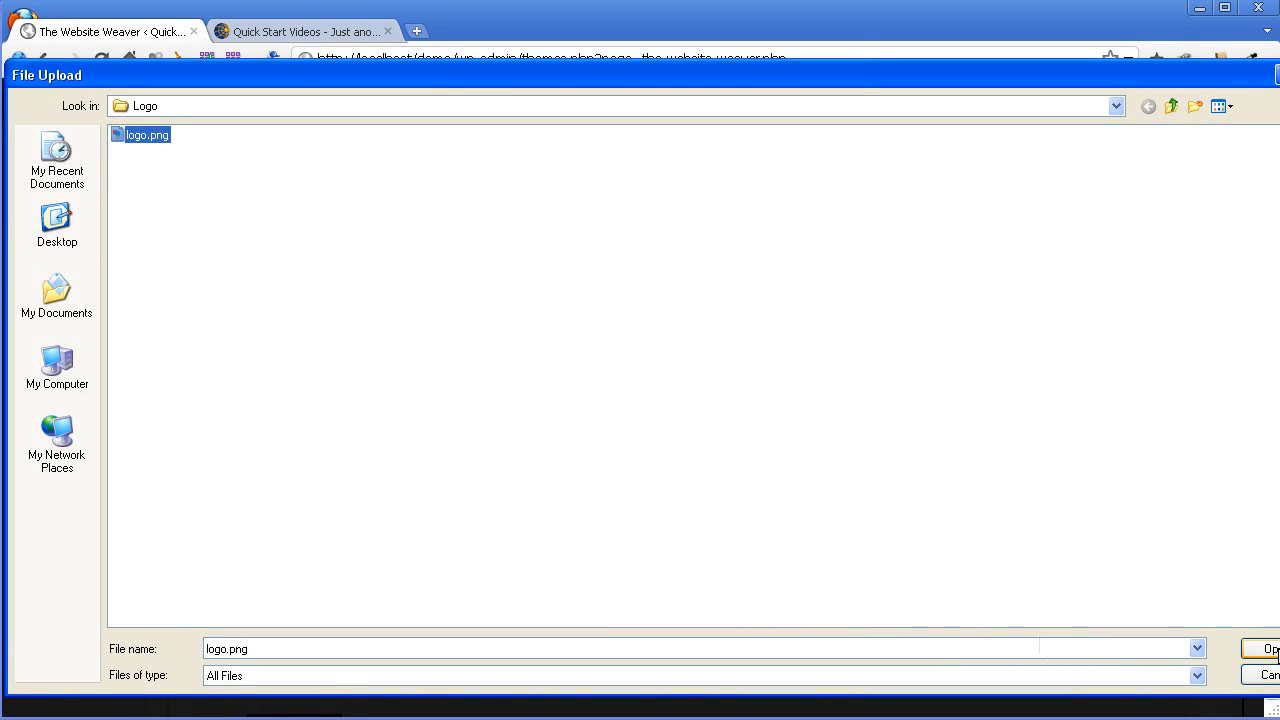
click(1270, 648)
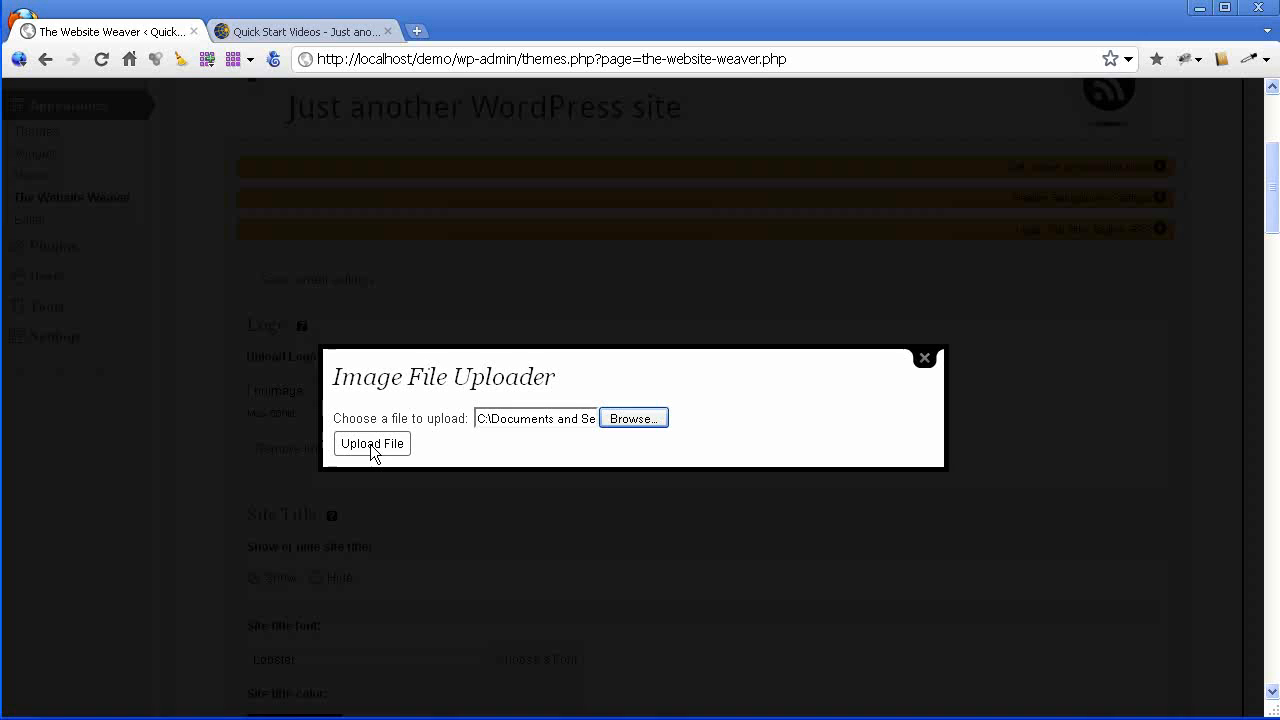
click(371, 443)
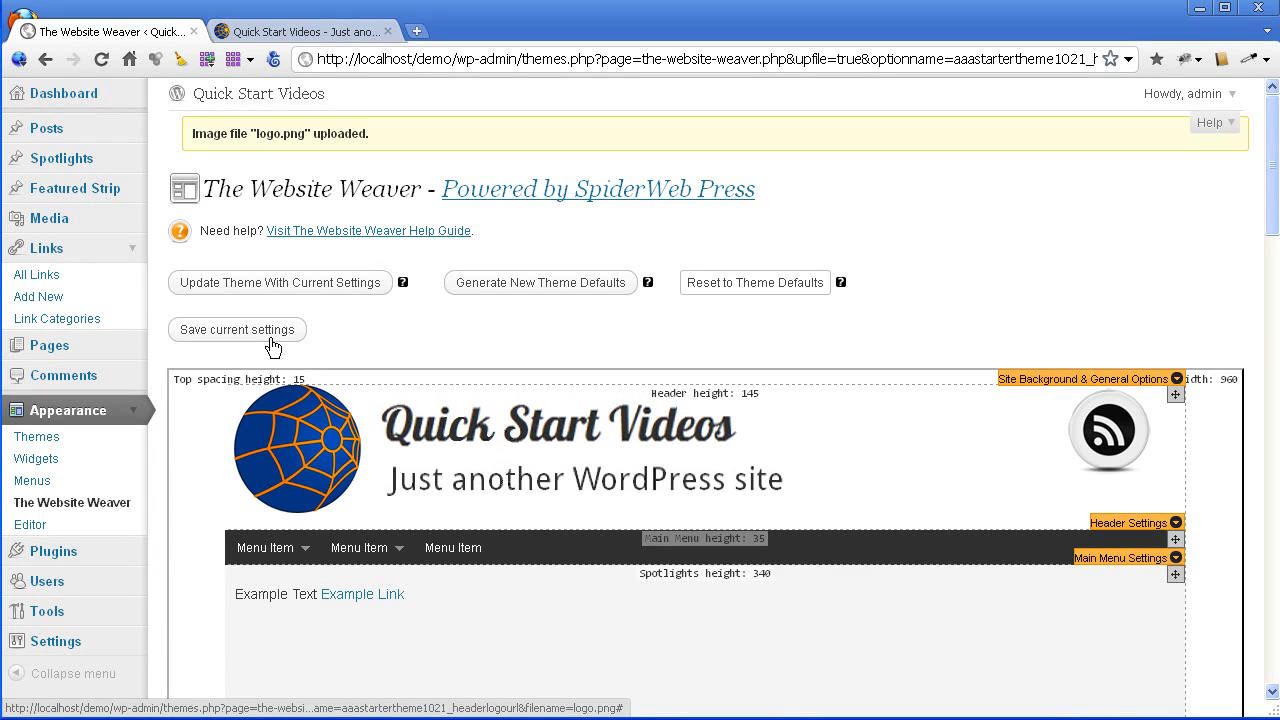
Save the current settings with the spiderweb logo in the header.
click(237, 329)
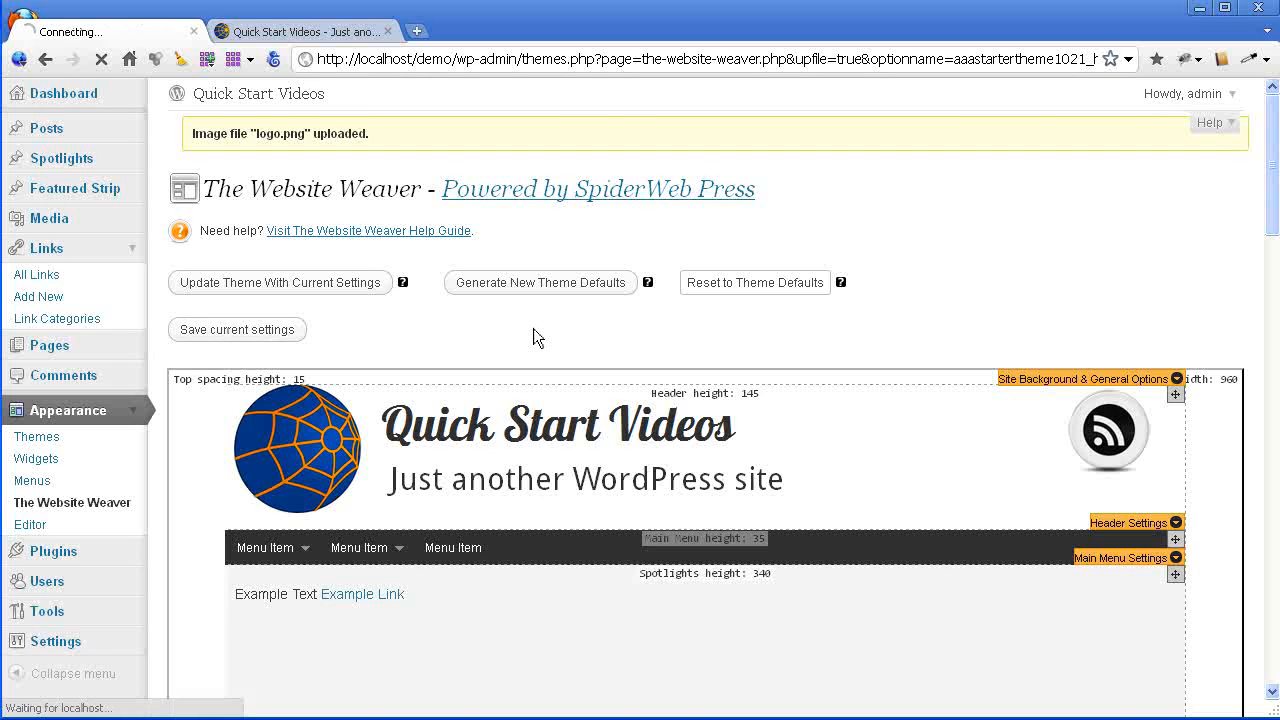
Finish saving, check the live site header, then return to the plugin page.
click(237, 329)
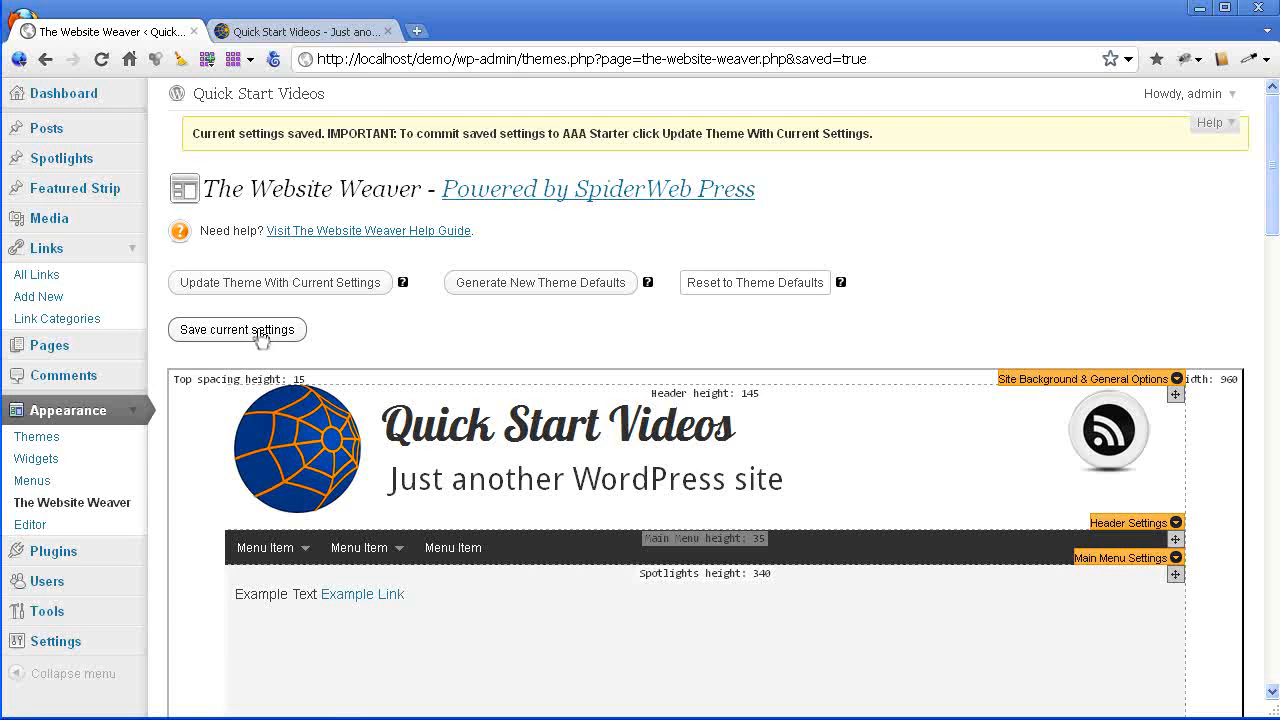
click(300, 31)
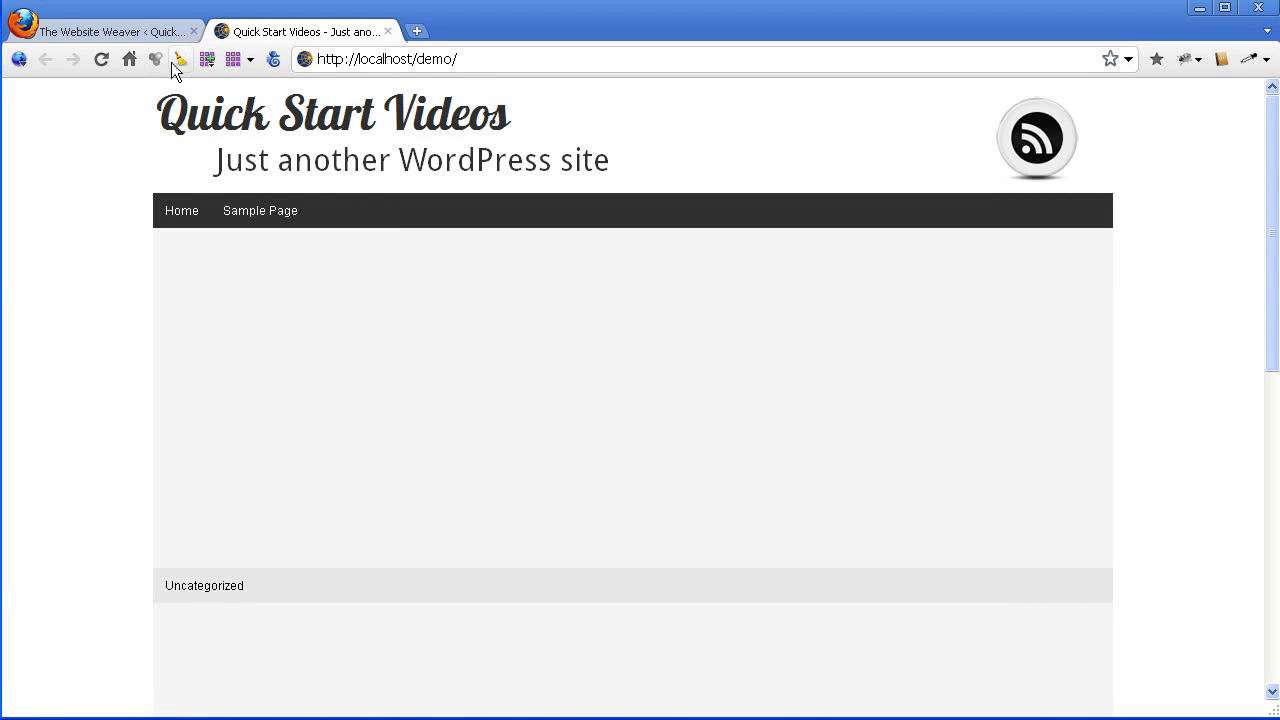
click(105, 31)
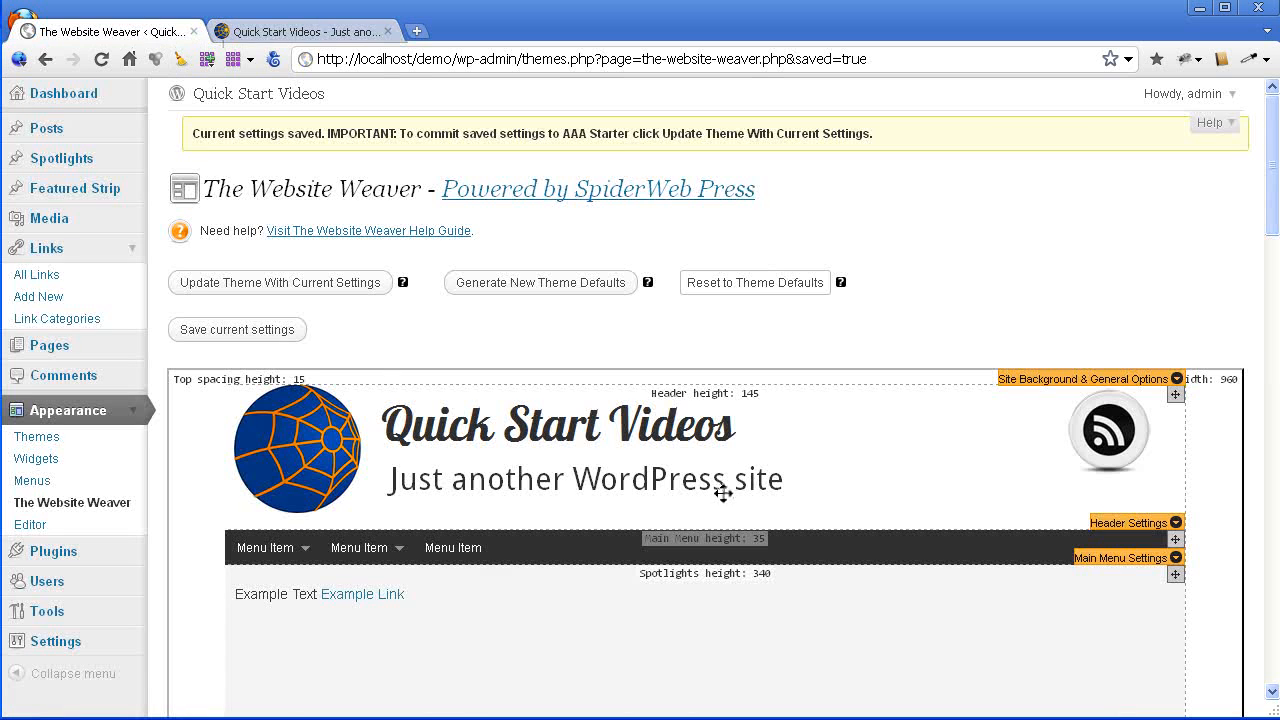
mouse_move(311, 318)
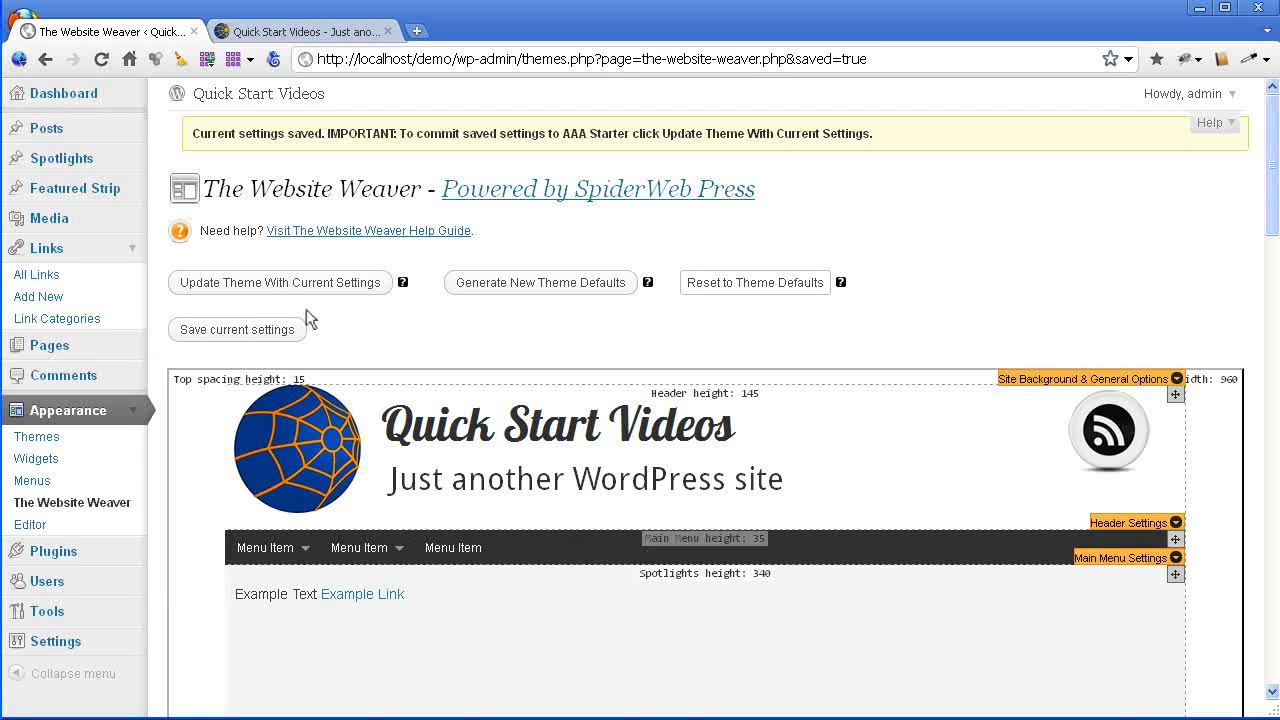
Update the AAA Starter theme with current settings and view the logo on the live site.
click(279, 282)
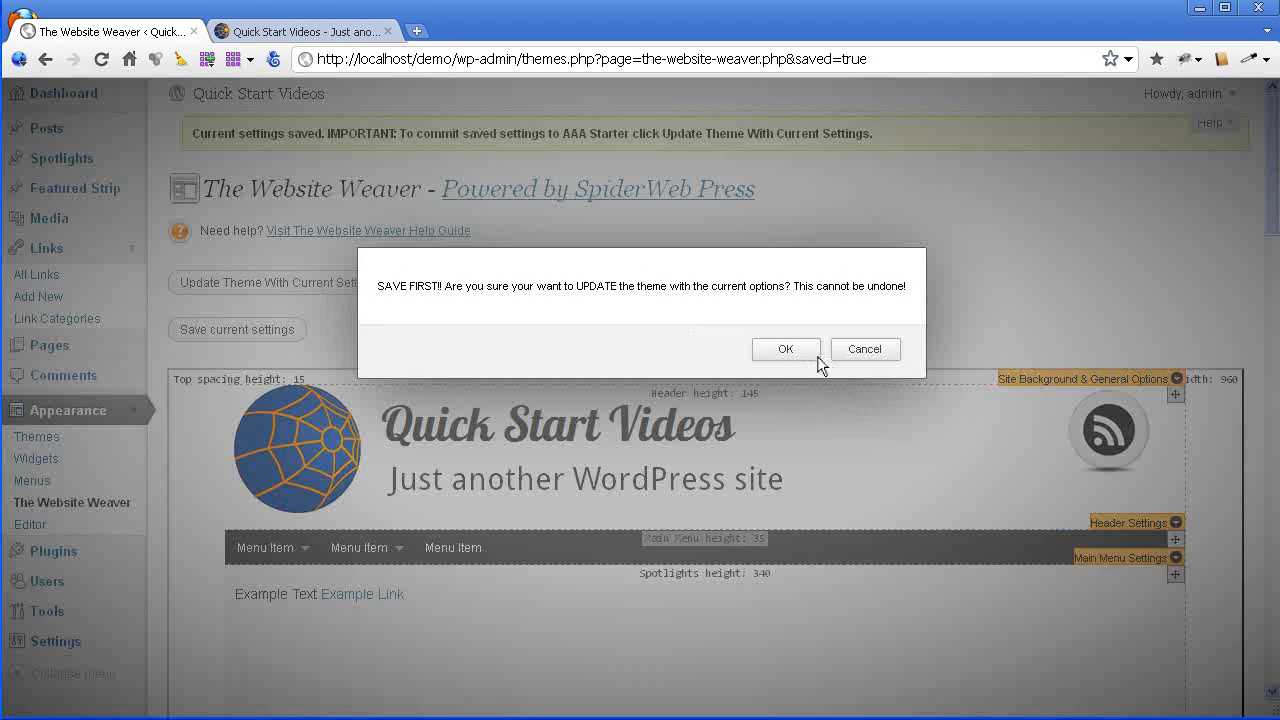
click(786, 349)
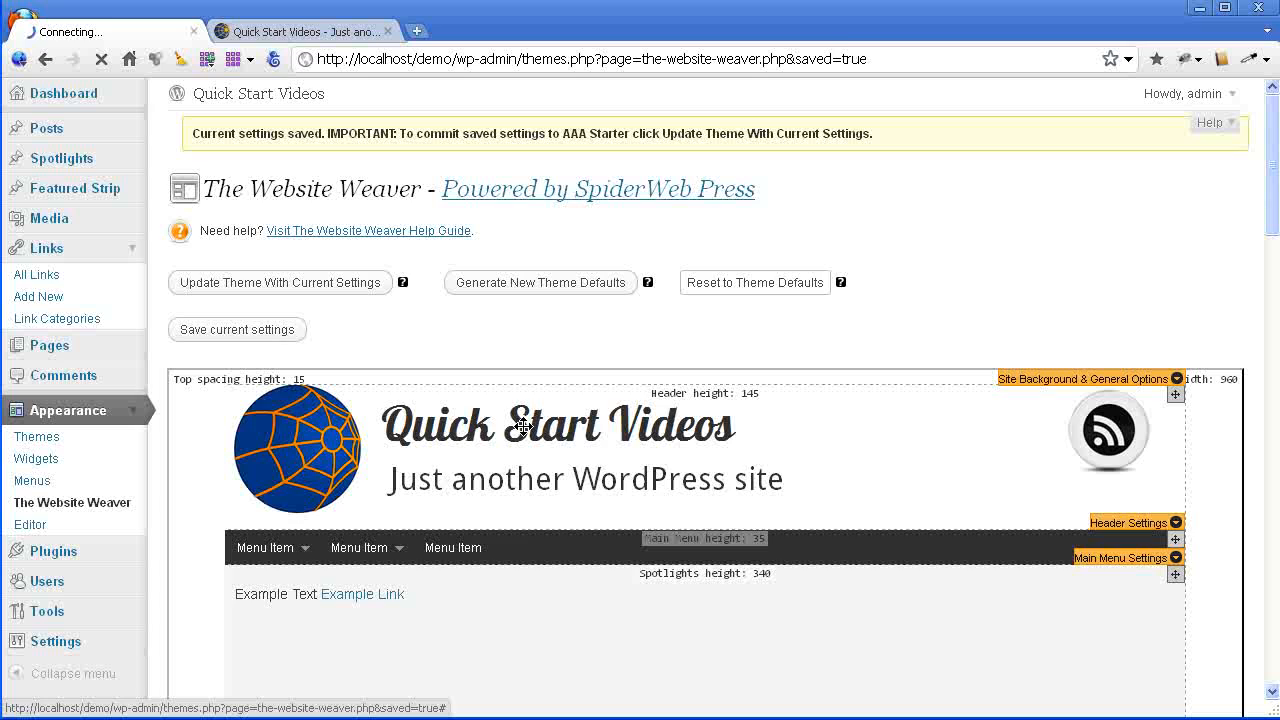
click(279, 282)
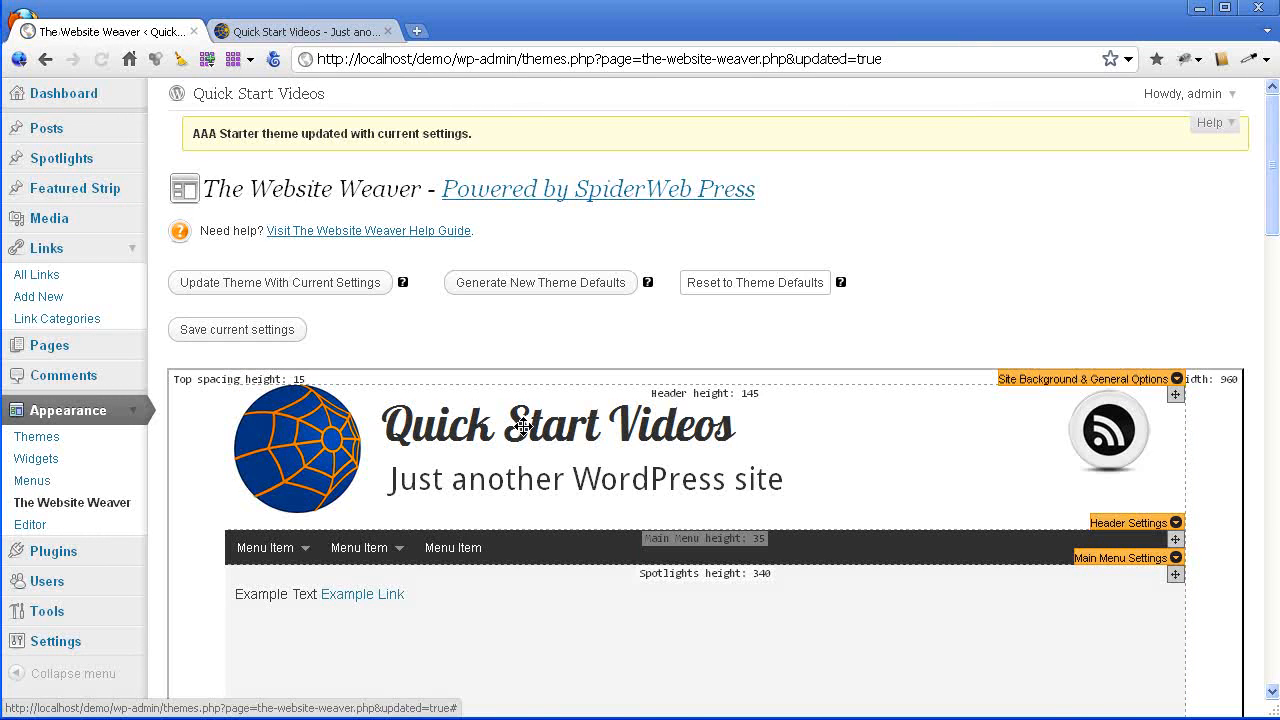
click(305, 31)
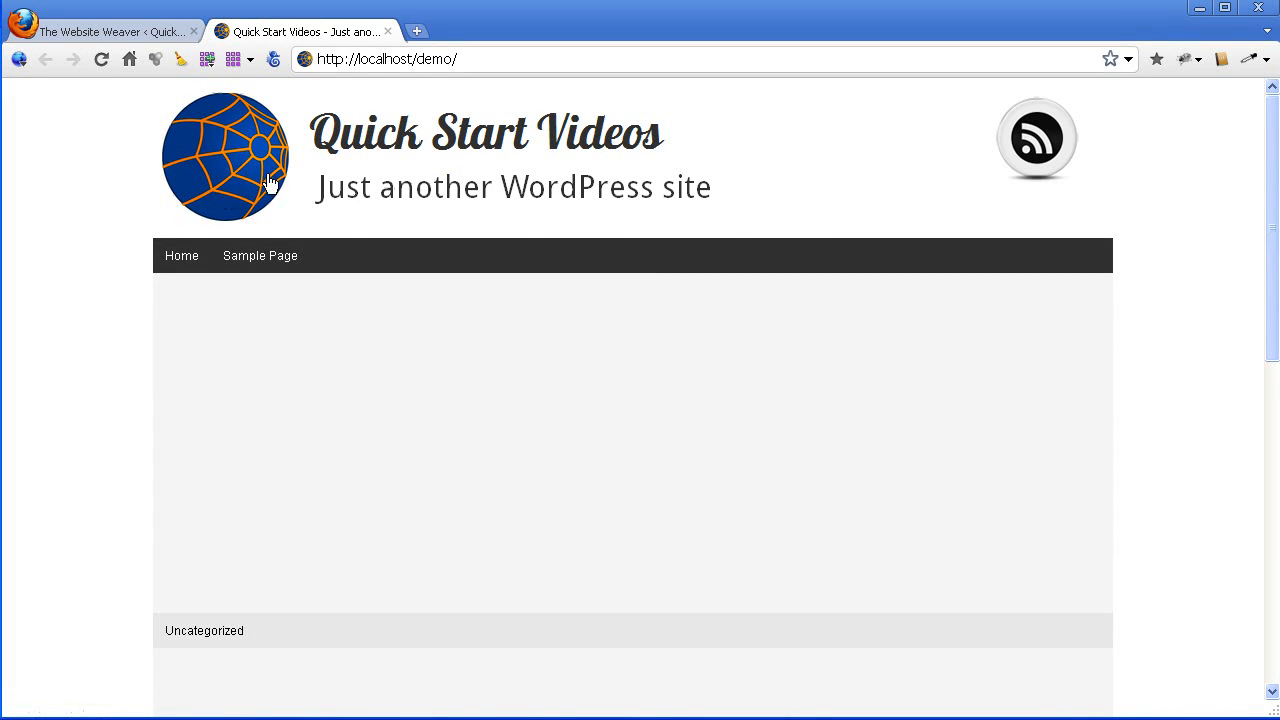
mouse_move(218, 158)
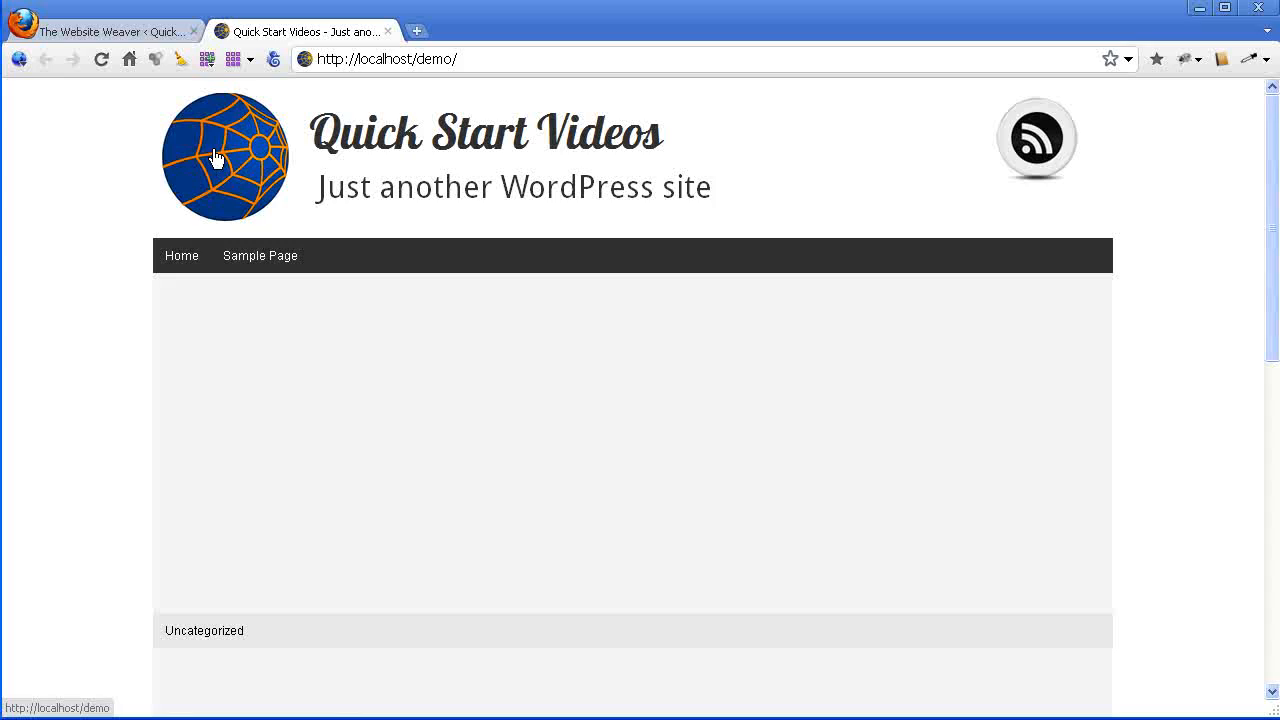